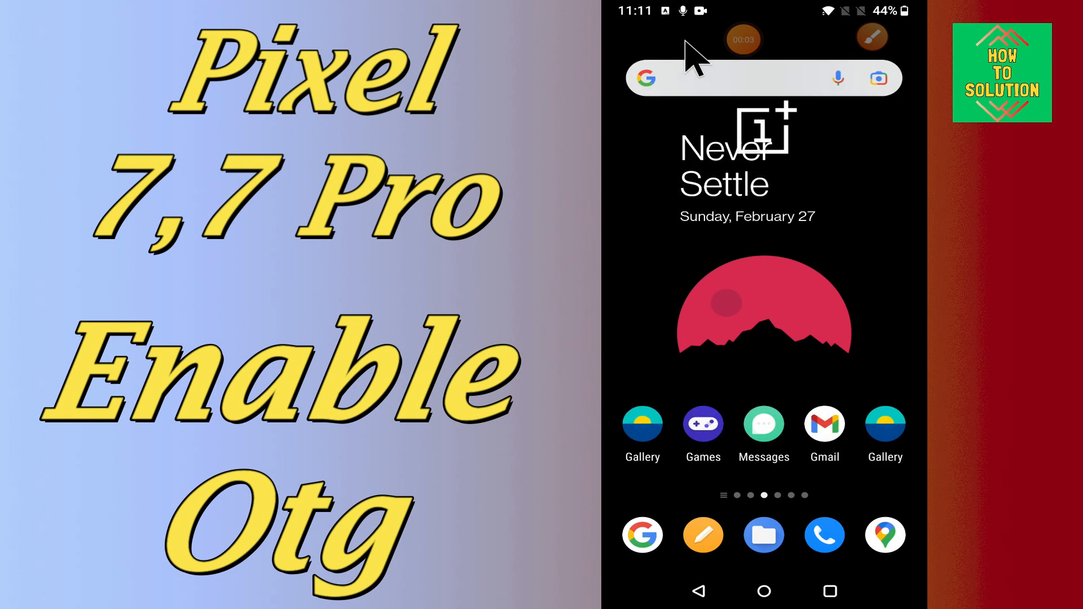
pyautogui.hscroll(-3)
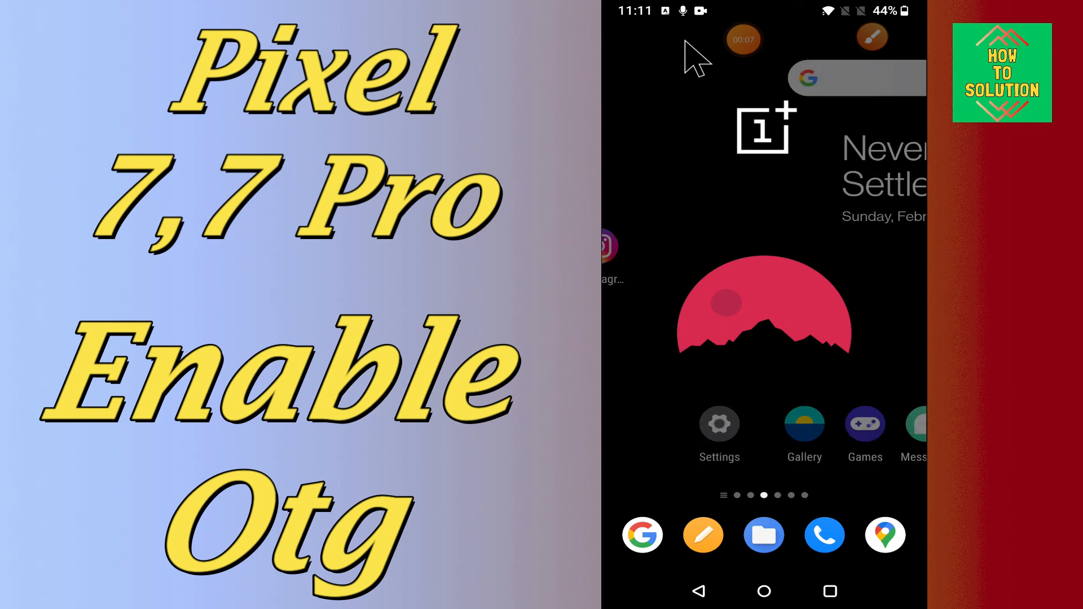
pyautogui.hscroll(-3)
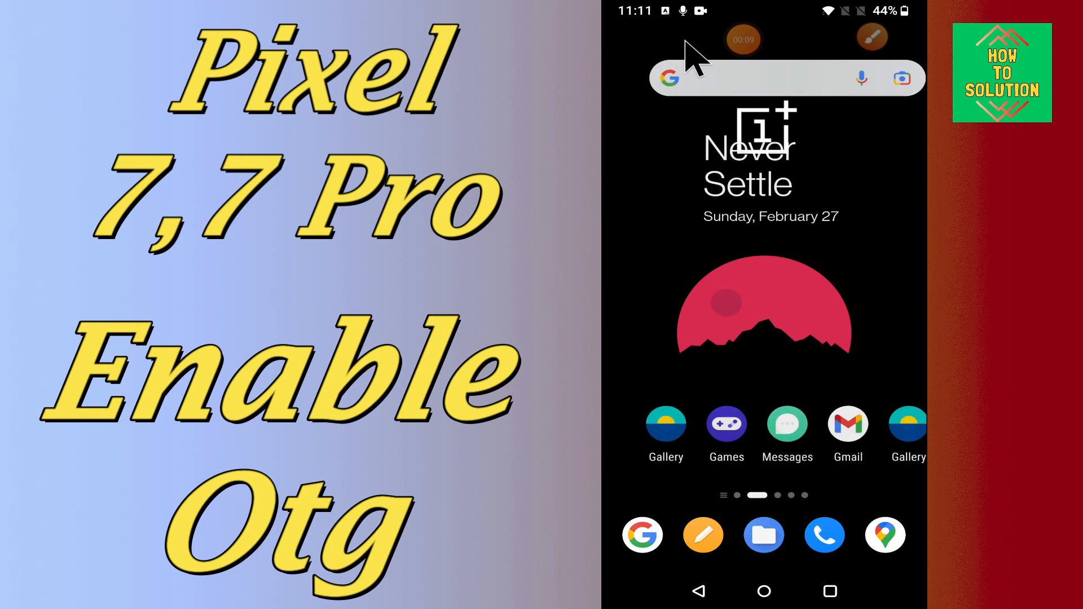
pyautogui.hscroll(-3)
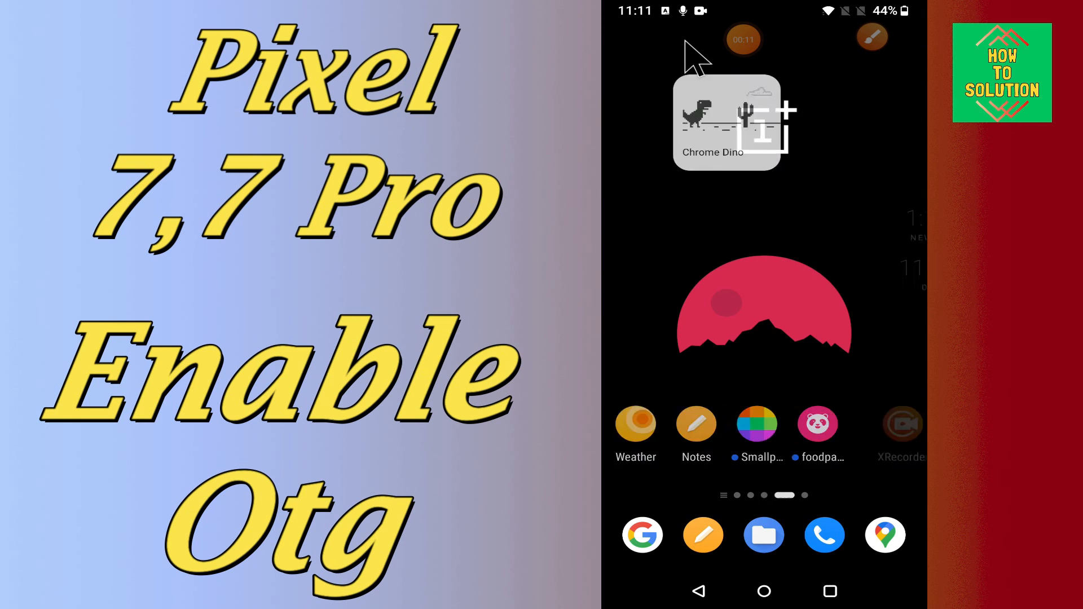
pyautogui.hscroll(-3)
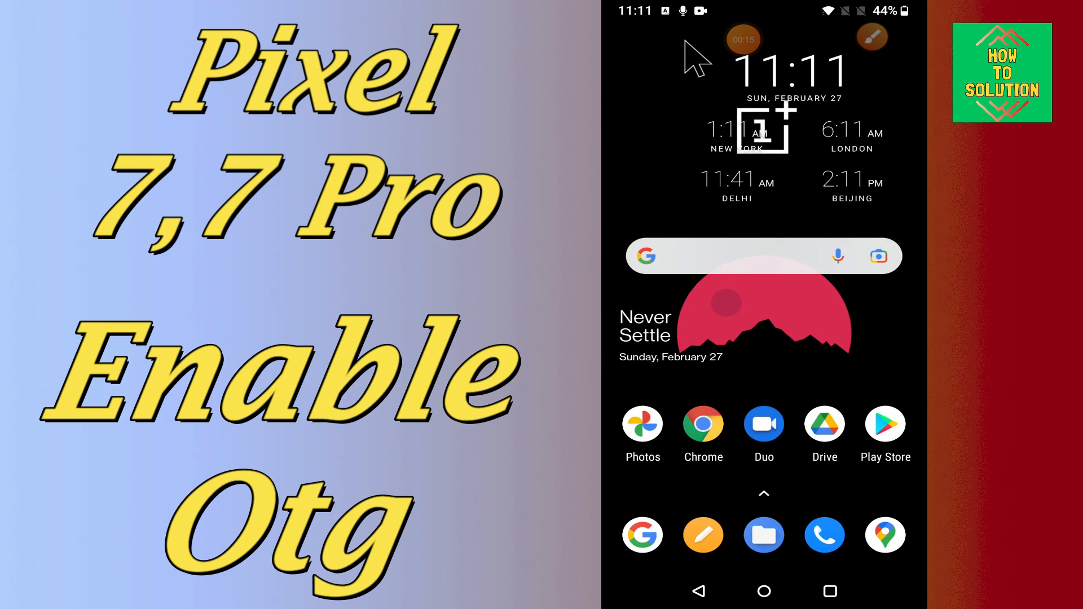
pyautogui.hscroll(-3)
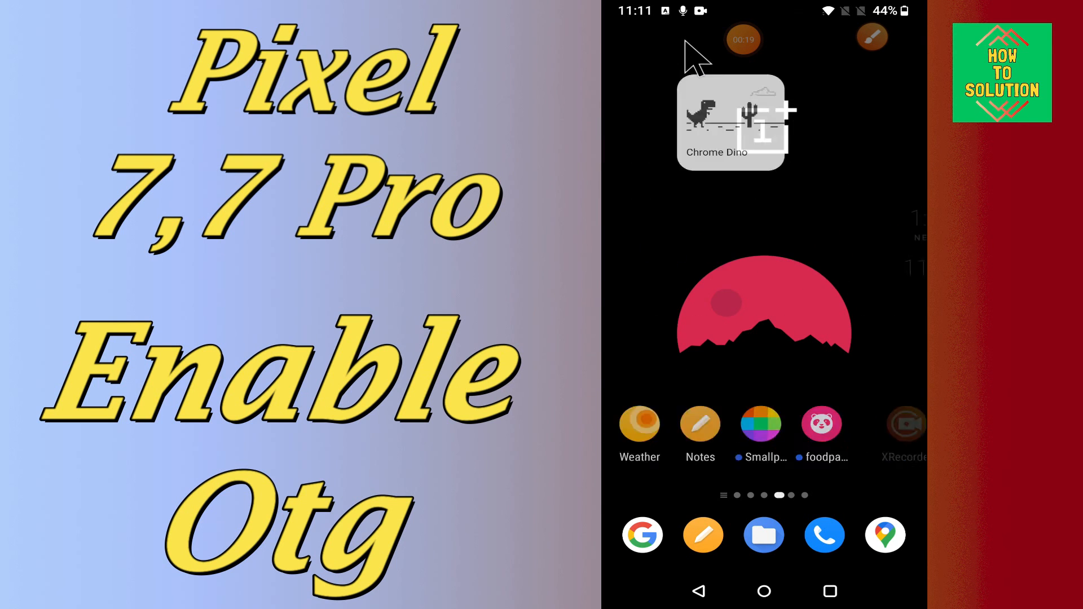
pyautogui.hscroll(-3)
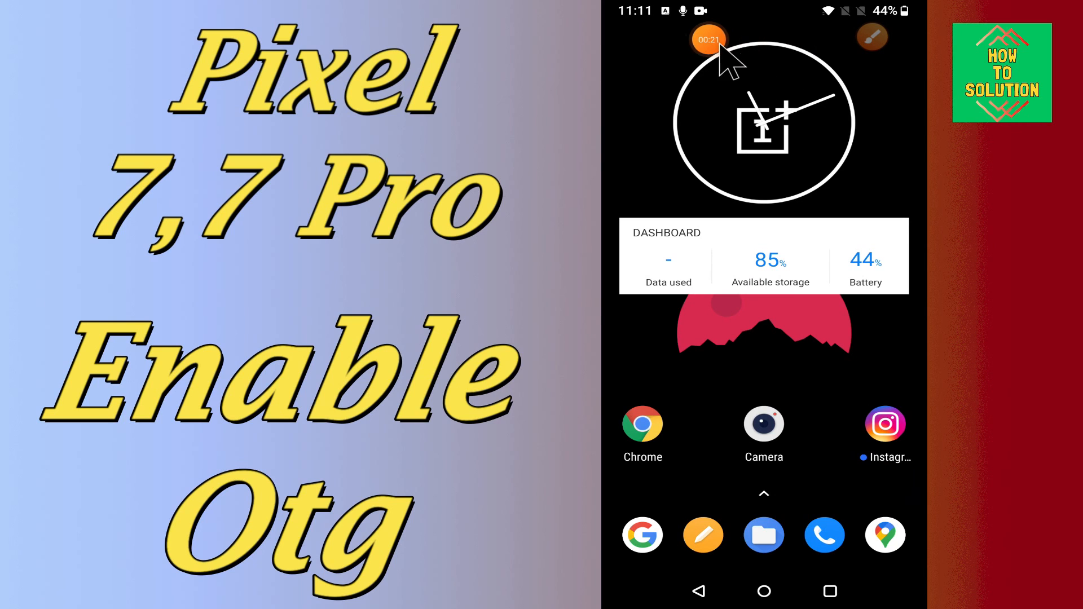